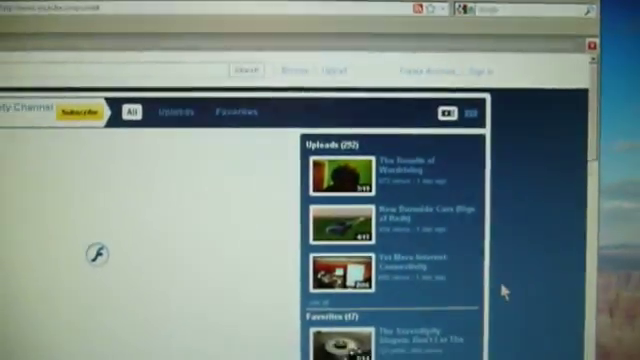
scroll("down", 3)
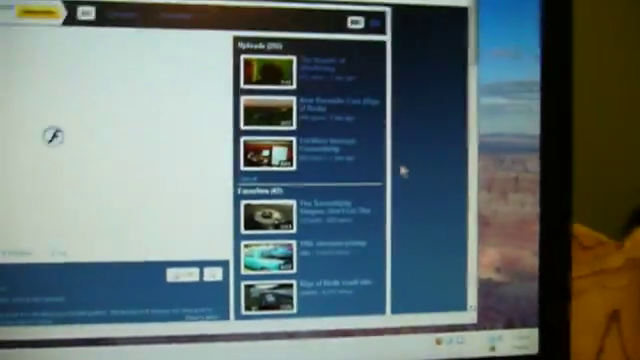